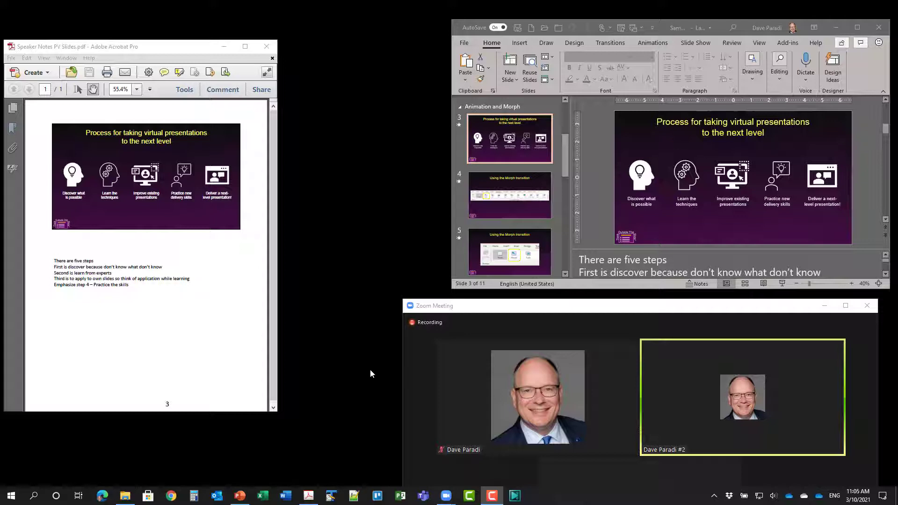
pyautogui.moveTo(368, 368)
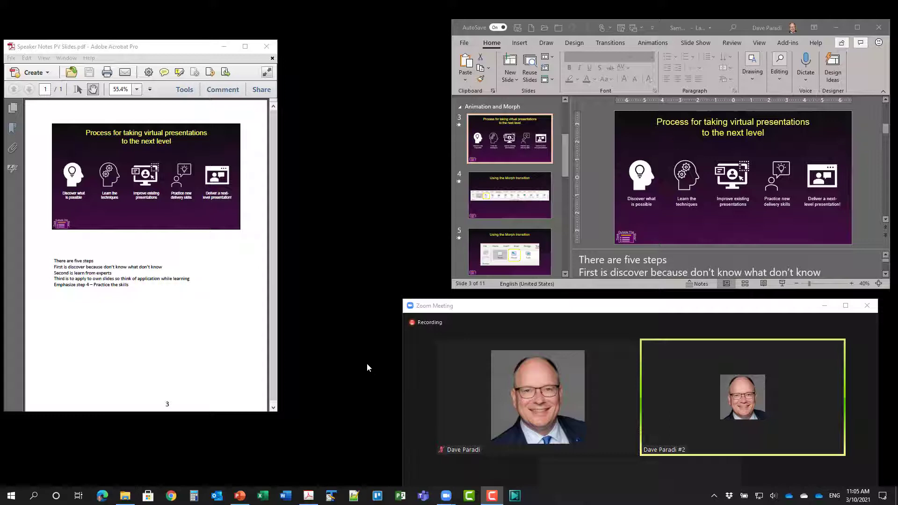
pyautogui.moveTo(352, 362)
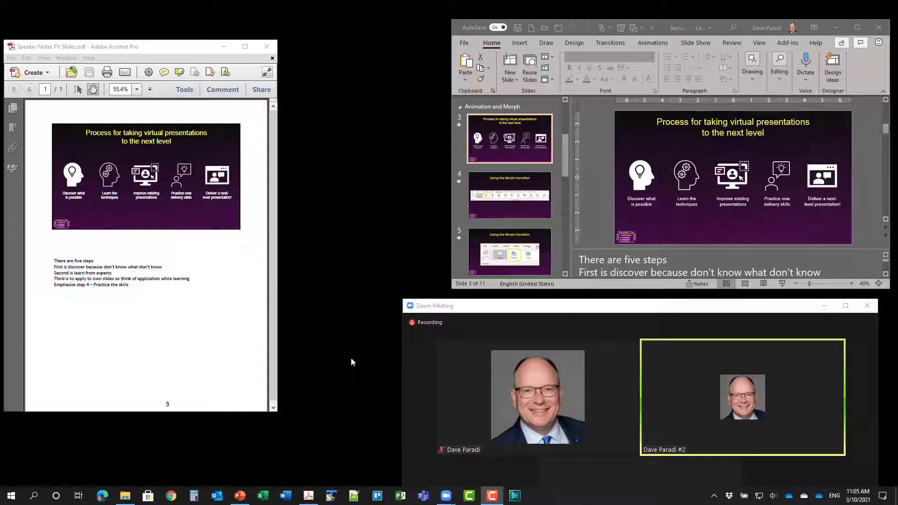
pyautogui.moveTo(567, 257)
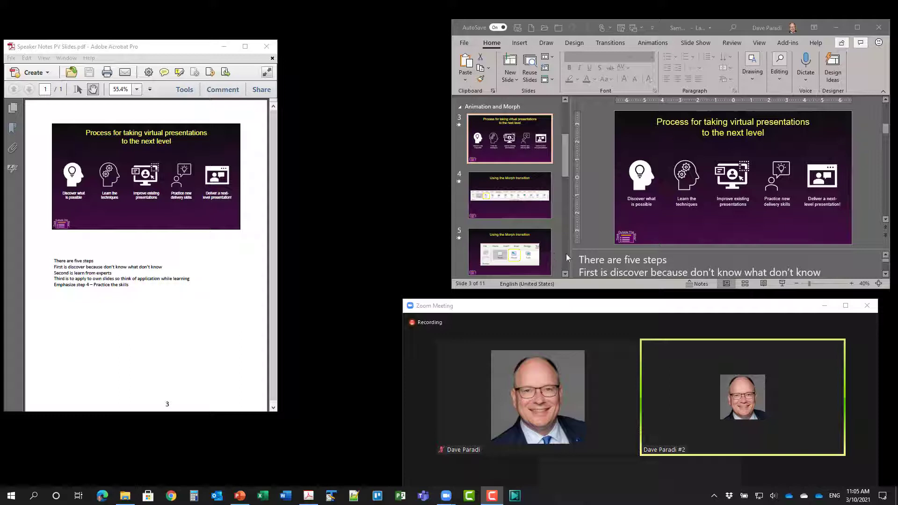
pyautogui.moveTo(332, 375)
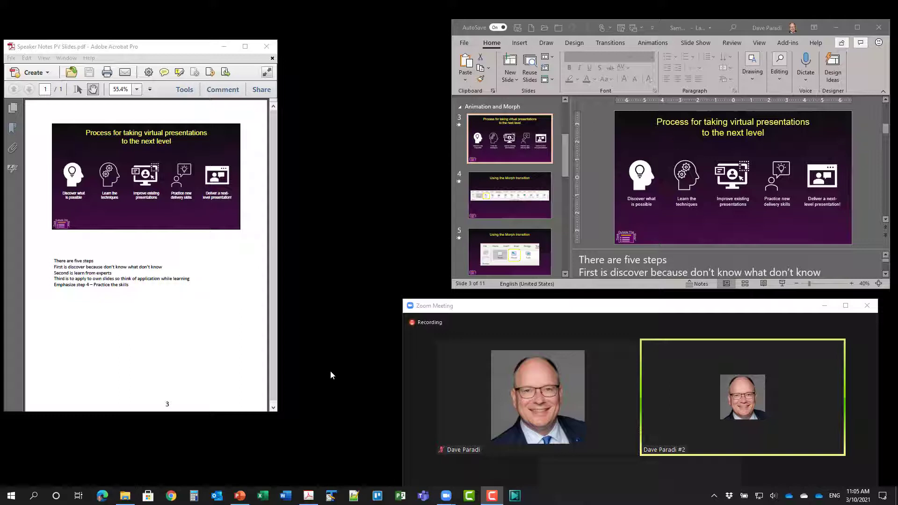
pyautogui.moveTo(135, 491)
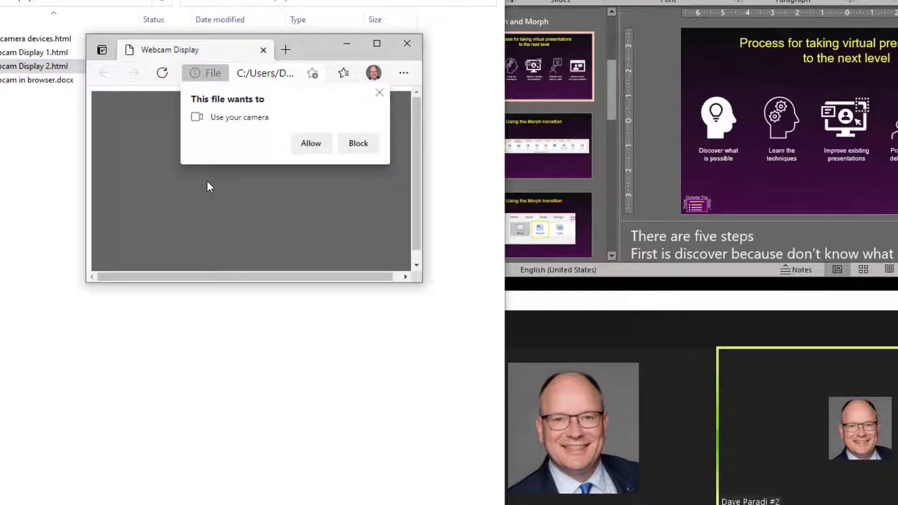
pyautogui.moveTo(300, 185)
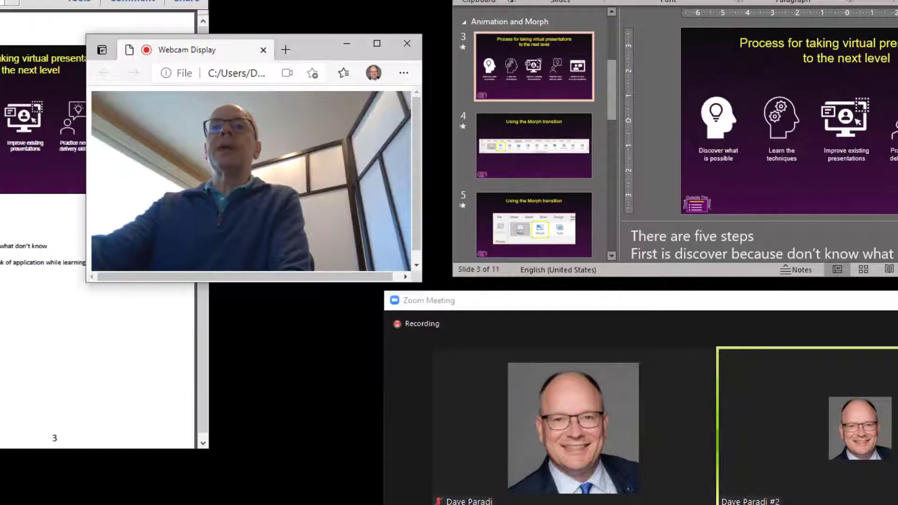
pyautogui.moveTo(306, 52)
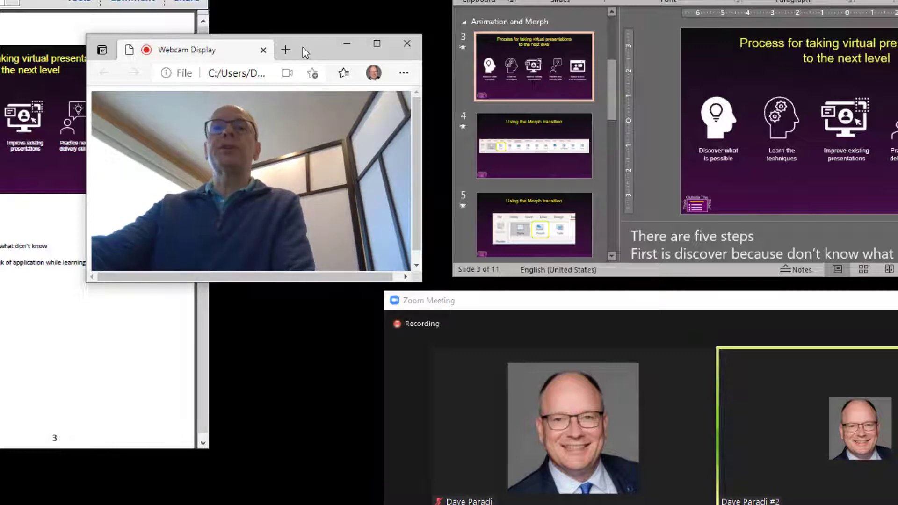
# Bring up the right-click options for the Webcam Display tab in Edge
pyautogui.rightClick(187, 50)
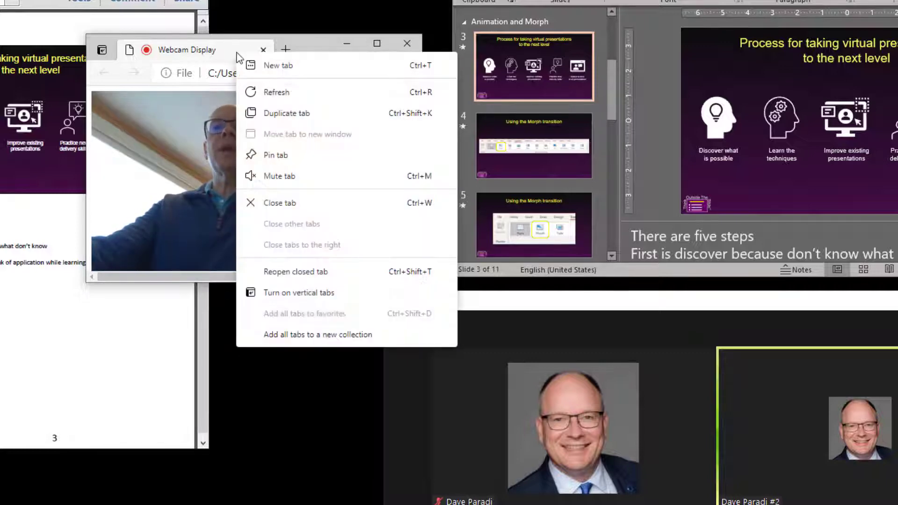
pyautogui.moveTo(325, 146)
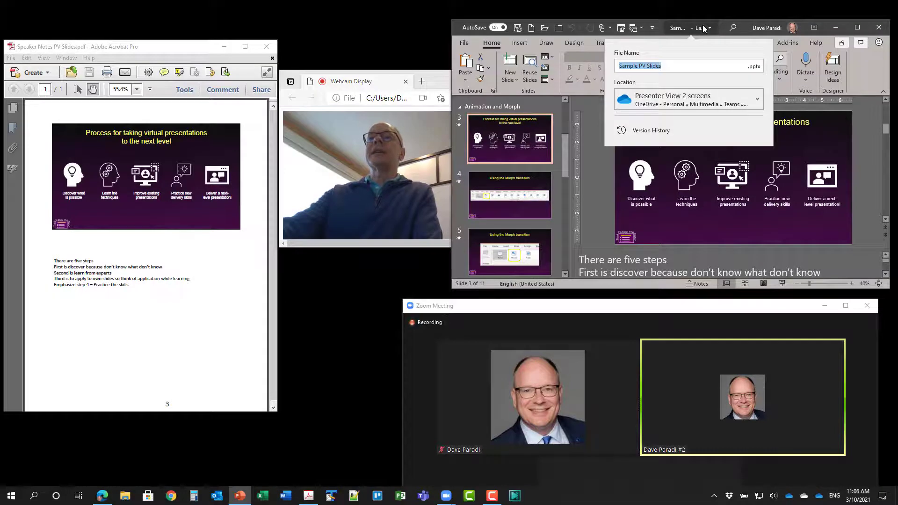
pyautogui.click(598, 137)
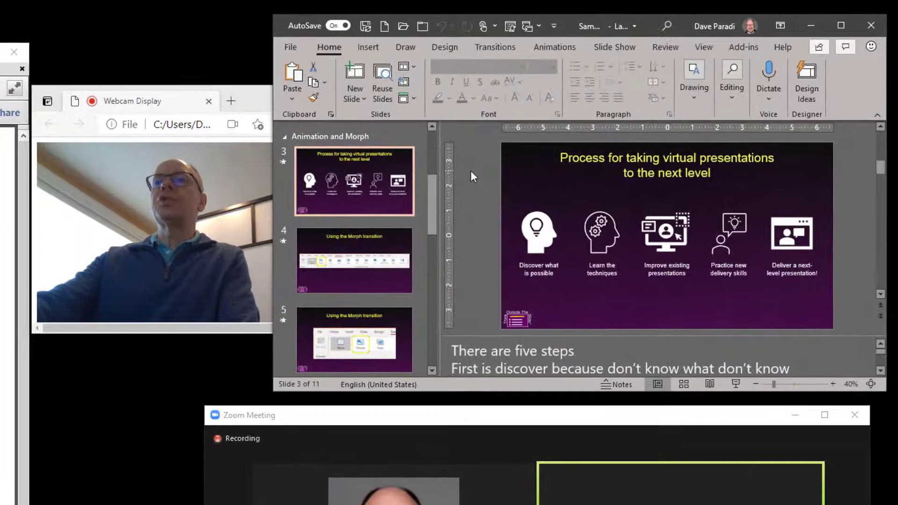
# Set the show to 'Browsed by an individual (window)' and start it from the beginning
pyautogui.click(703, 47)
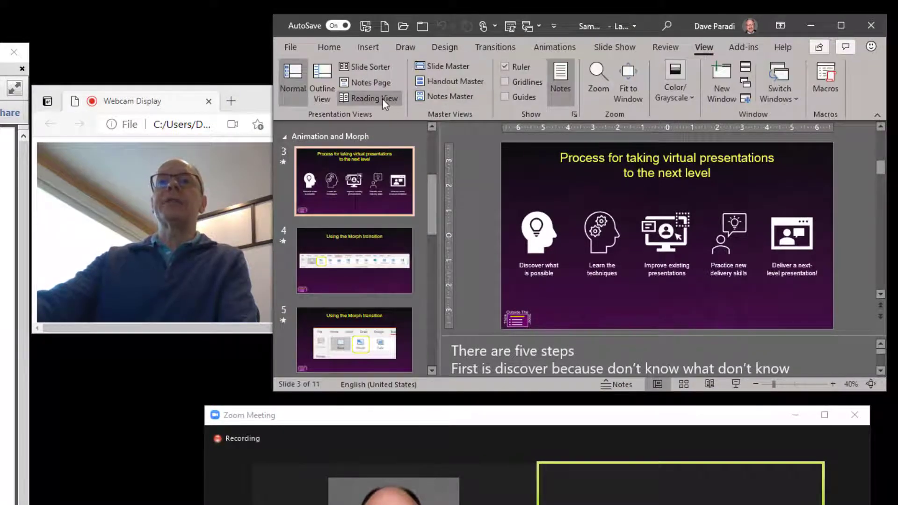
pyautogui.click(614, 47)
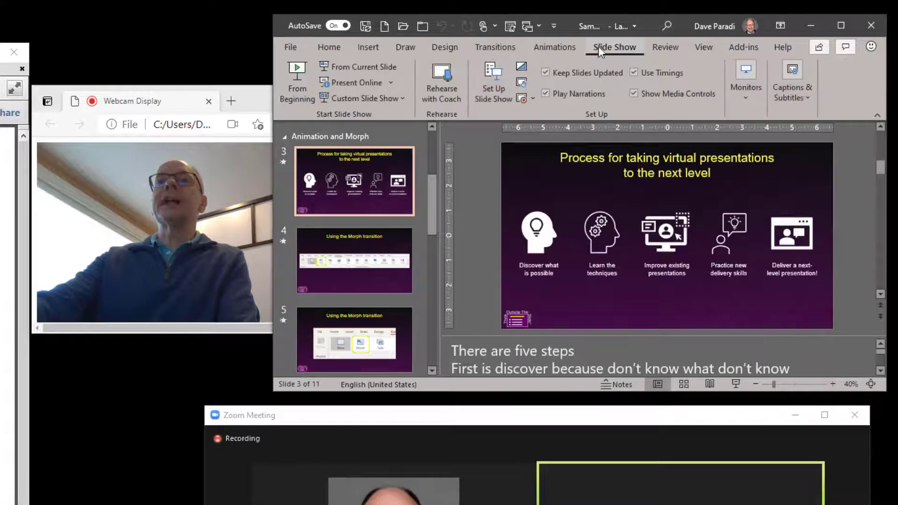
pyautogui.click(493, 82)
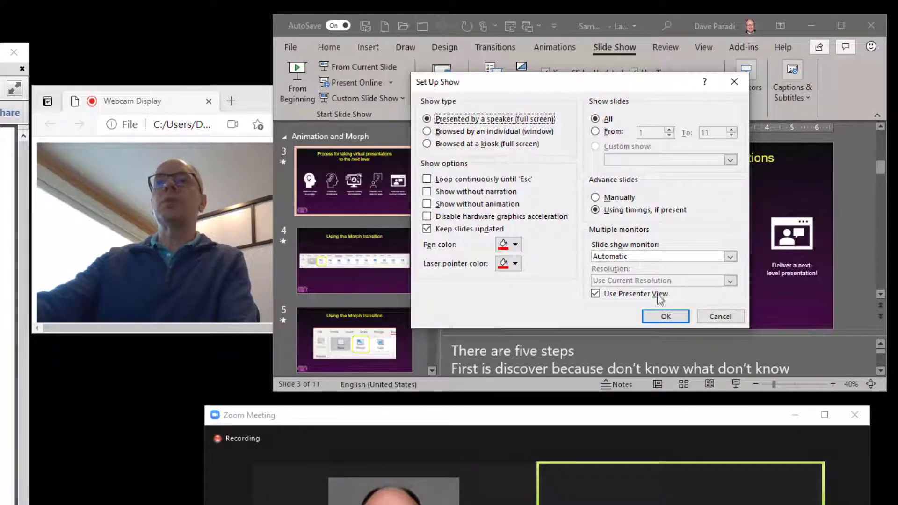
pyautogui.click(666, 316)
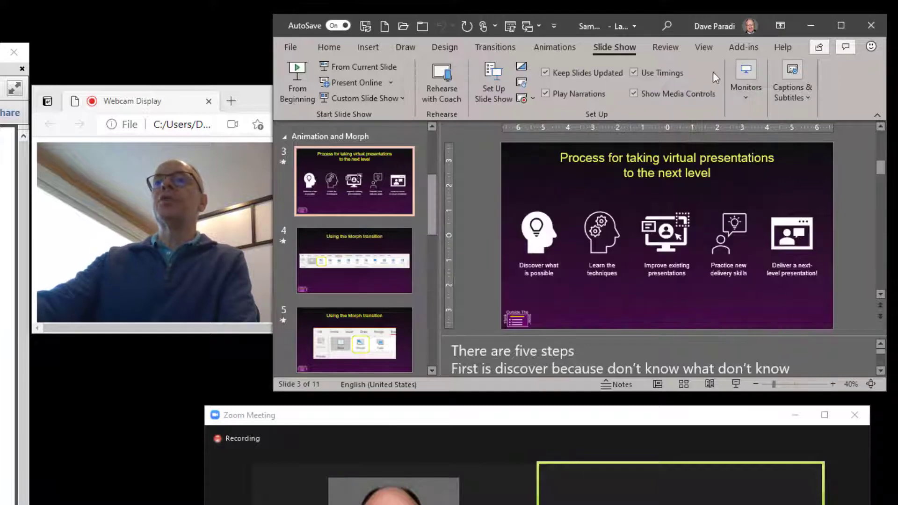
pyautogui.click(703, 47)
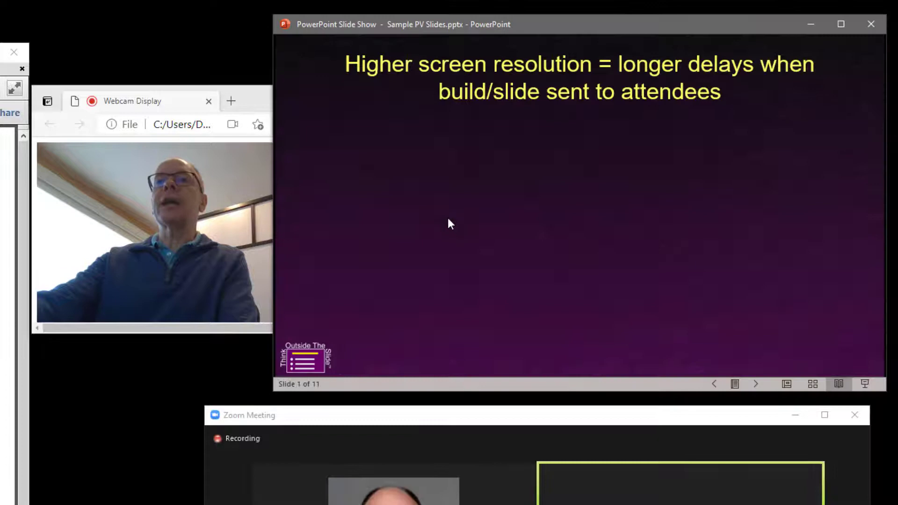
pyautogui.moveTo(461, 285)
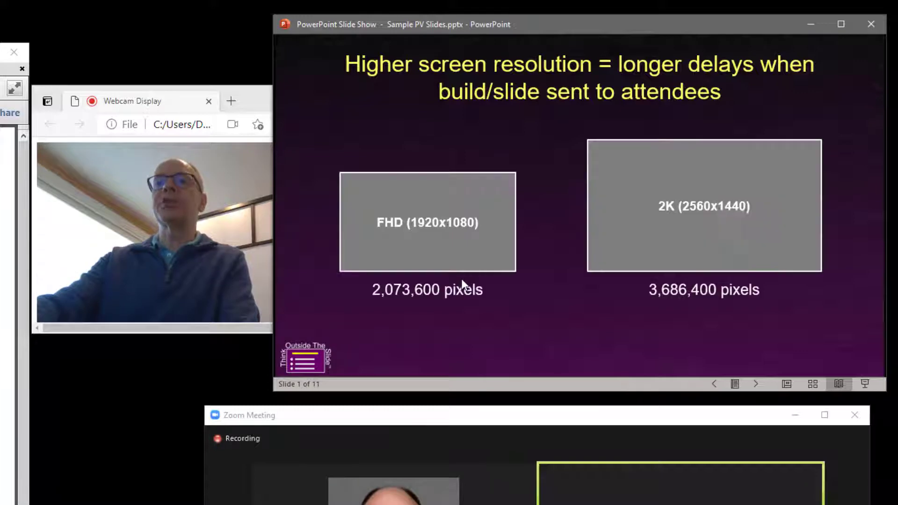
# Advance the windowed slide show to slide 3 of 11 using the right arrow key
pyautogui.press('right')
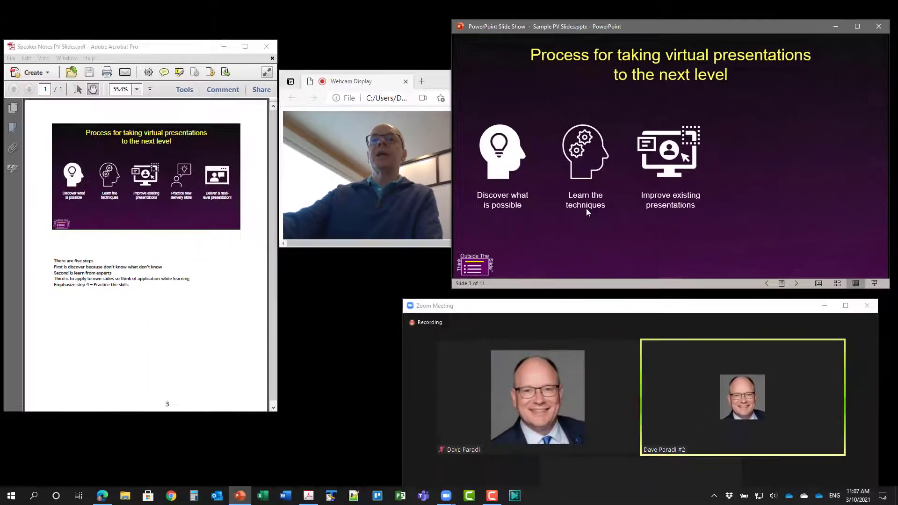
pyautogui.moveTo(528, 223)
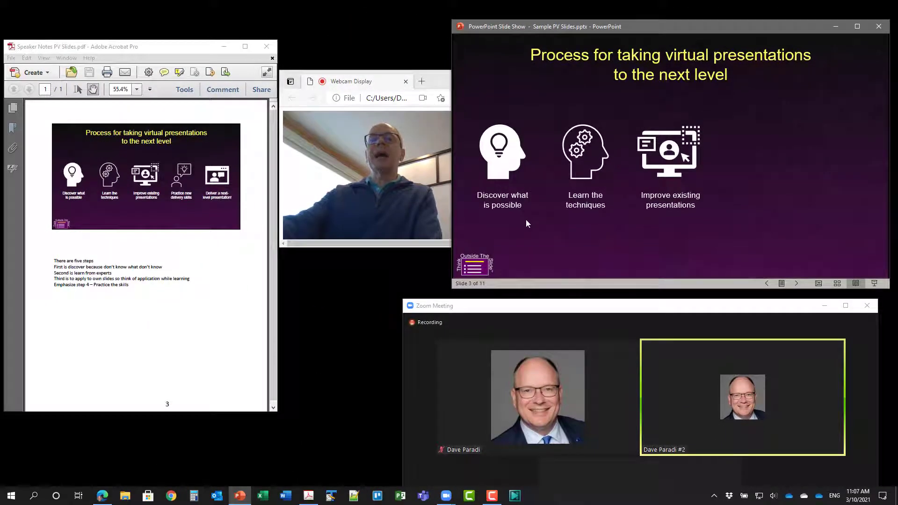
pyautogui.moveTo(542, 258)
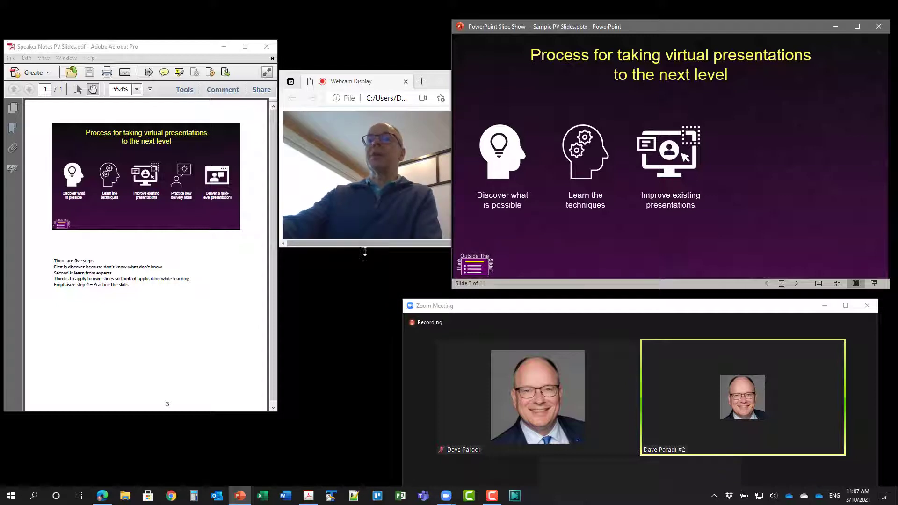
pyautogui.moveTo(178, 312)
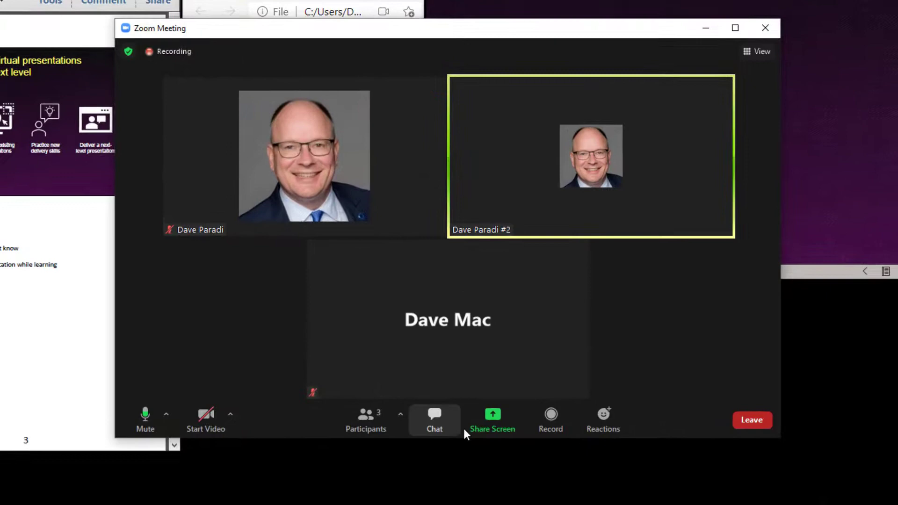
# Share the PowerPoint Slide Show and Webcam Display windows together in one share
pyautogui.click(491, 417)
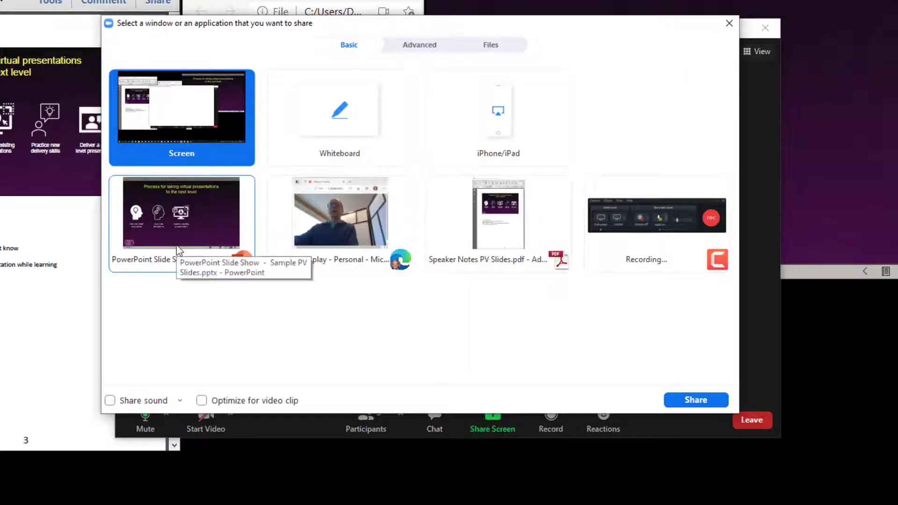
pyautogui.click(180, 214)
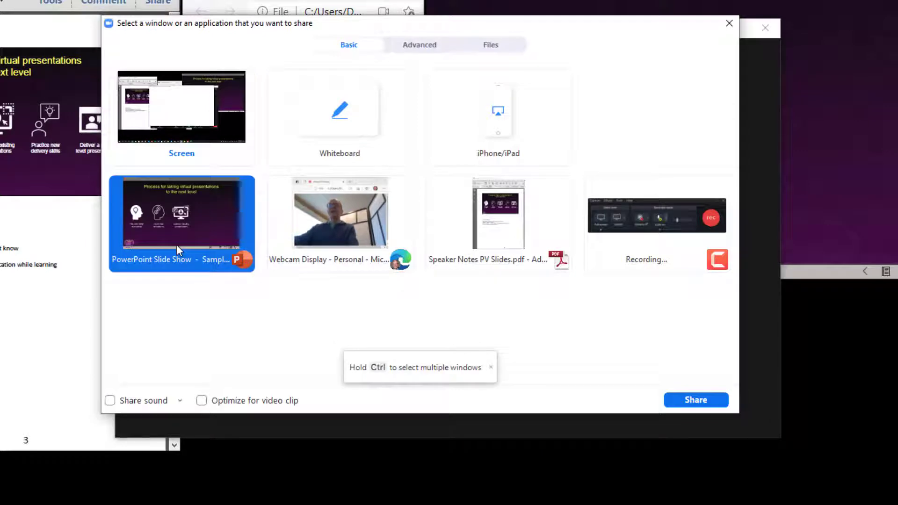
pyautogui.moveTo(200, 269)
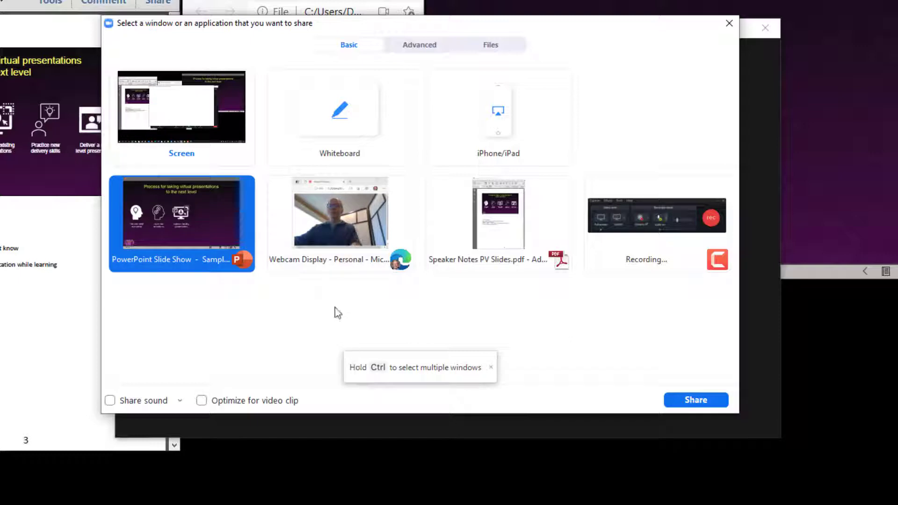
pyautogui.click(339, 214)
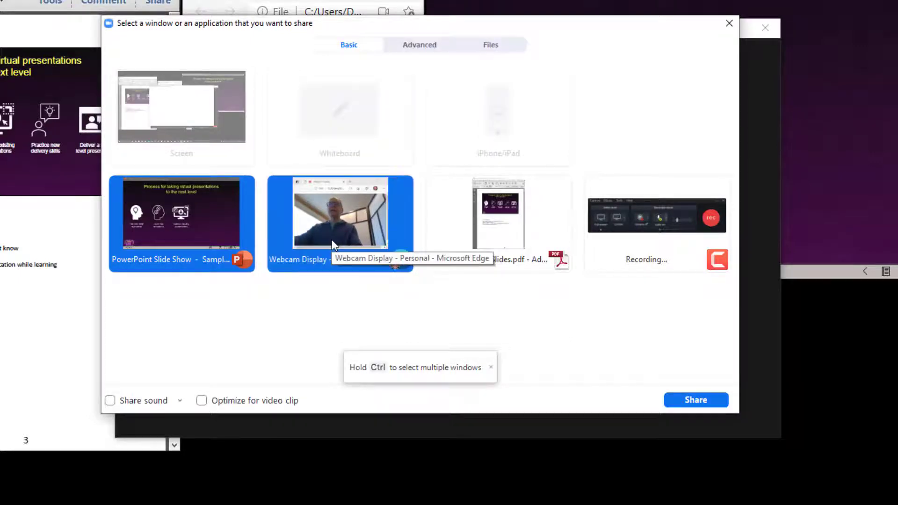
pyautogui.moveTo(229, 285)
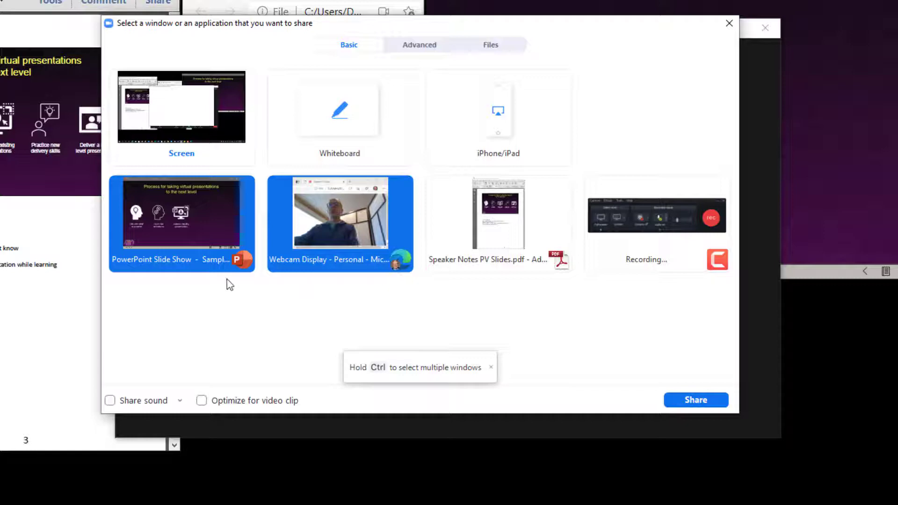
pyautogui.moveTo(300, 294)
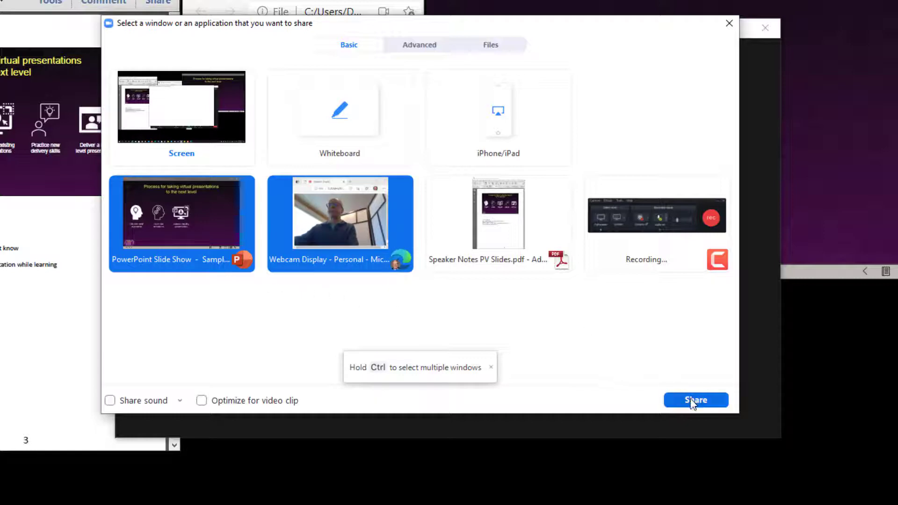
pyautogui.click(696, 400)
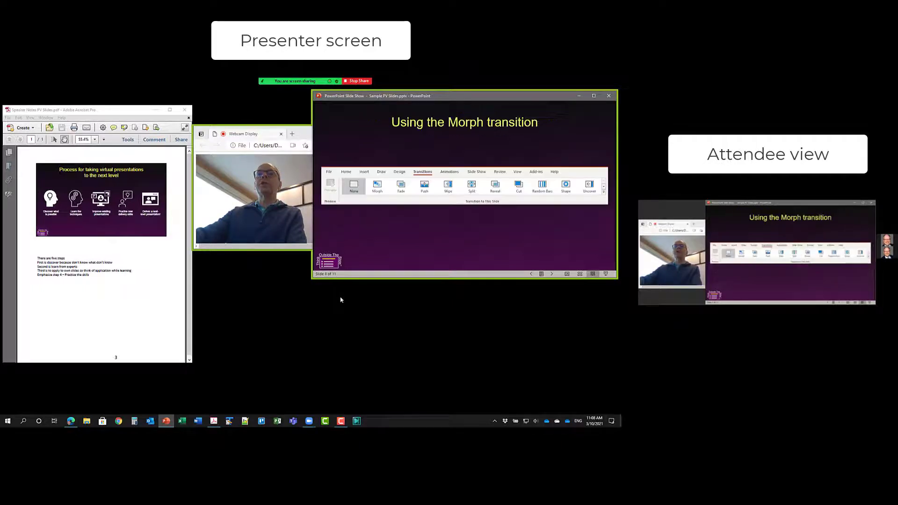
# Open the meeting chat from the More menu in the floating sharing controls
pyautogui.click(376, 187)
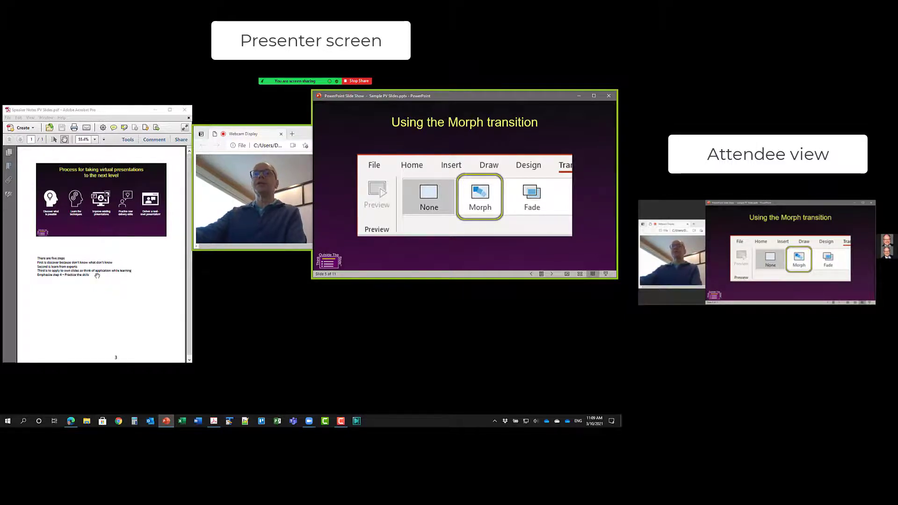
pyautogui.moveTo(158, 285)
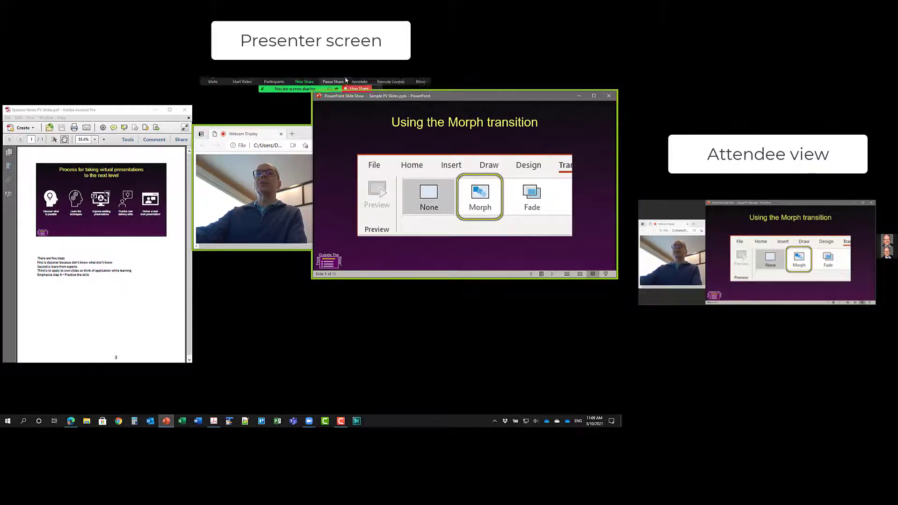
pyautogui.click(420, 84)
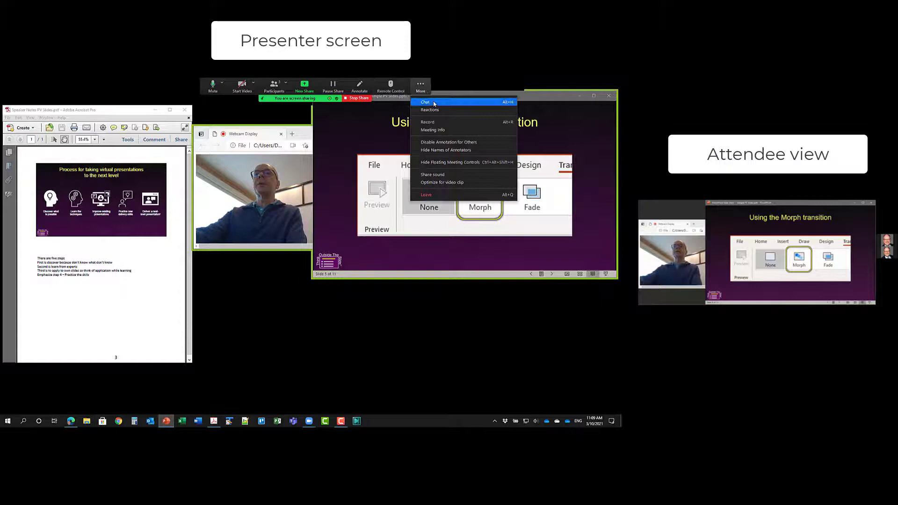
pyautogui.click(425, 102)
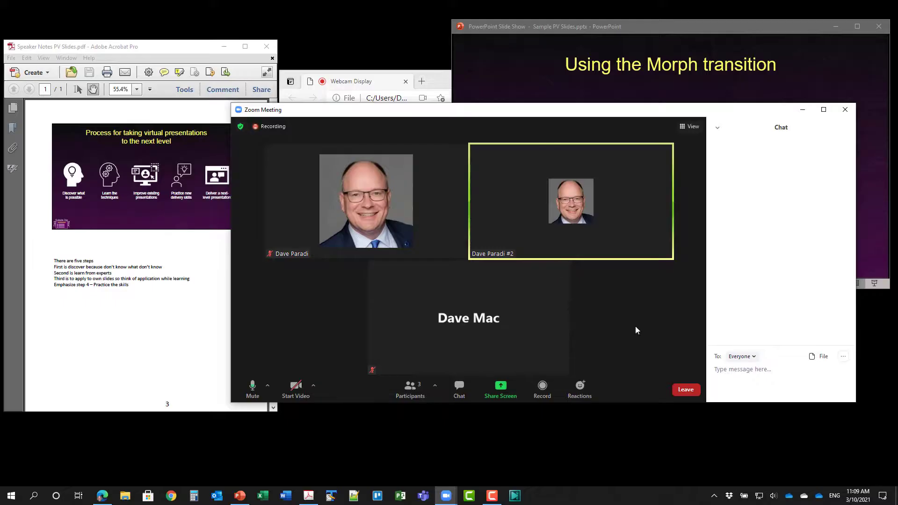
pyautogui.moveTo(639, 321)
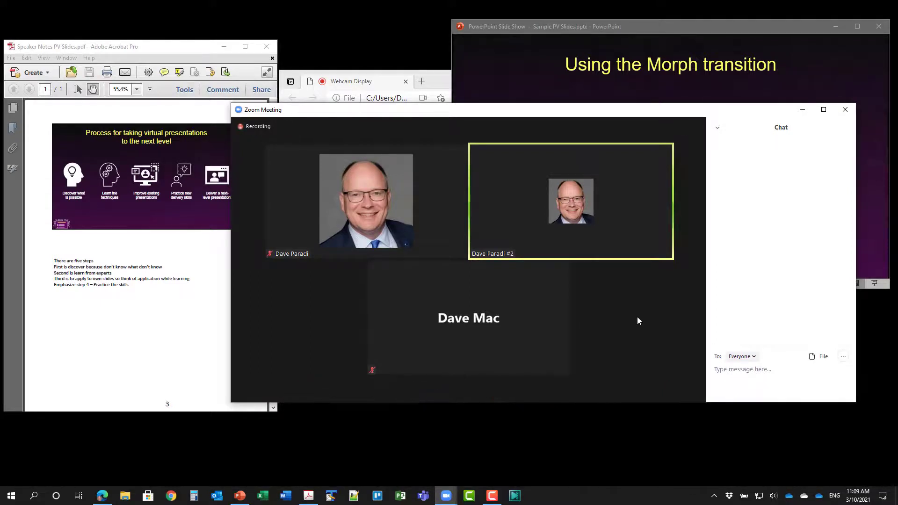
pyautogui.moveTo(623, 314)
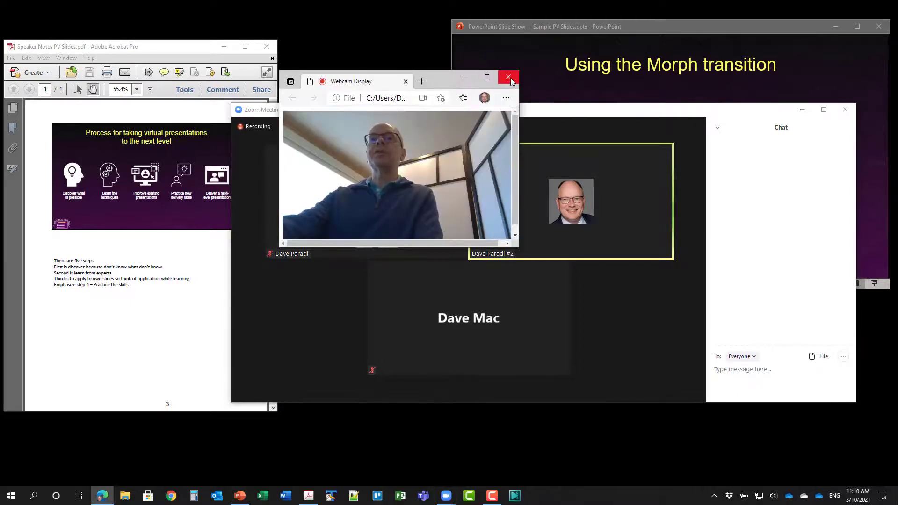
# Close the Edge Webcam Display window, turn on video, and select Integrated Webcam
pyautogui.click(508, 77)
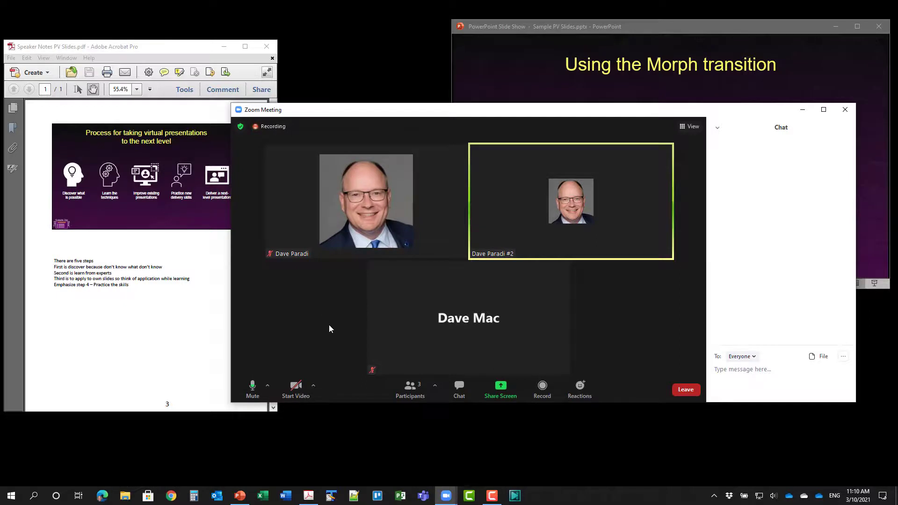
pyautogui.moveTo(335, 317)
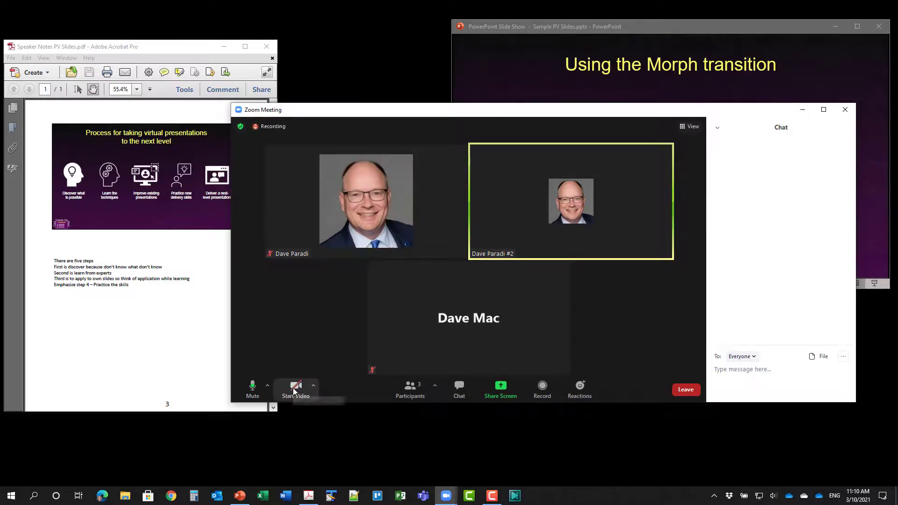
pyautogui.click(296, 389)
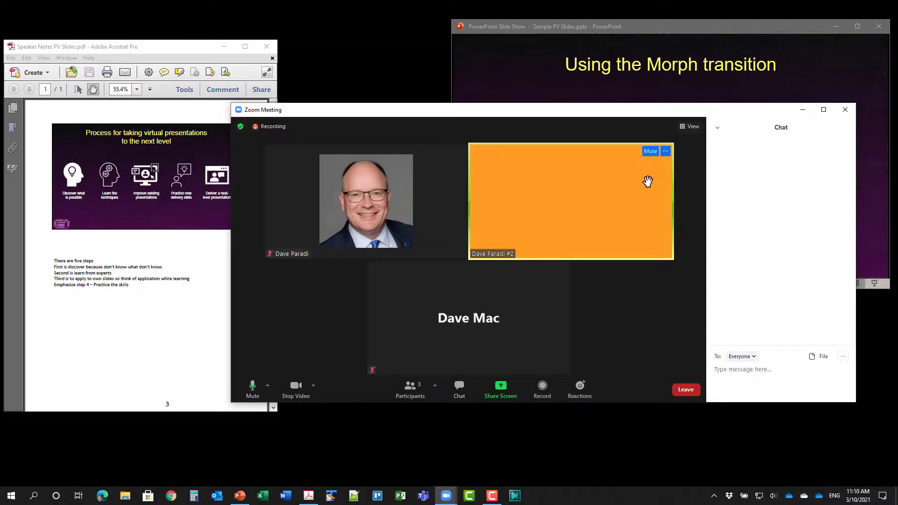
pyautogui.click(666, 151)
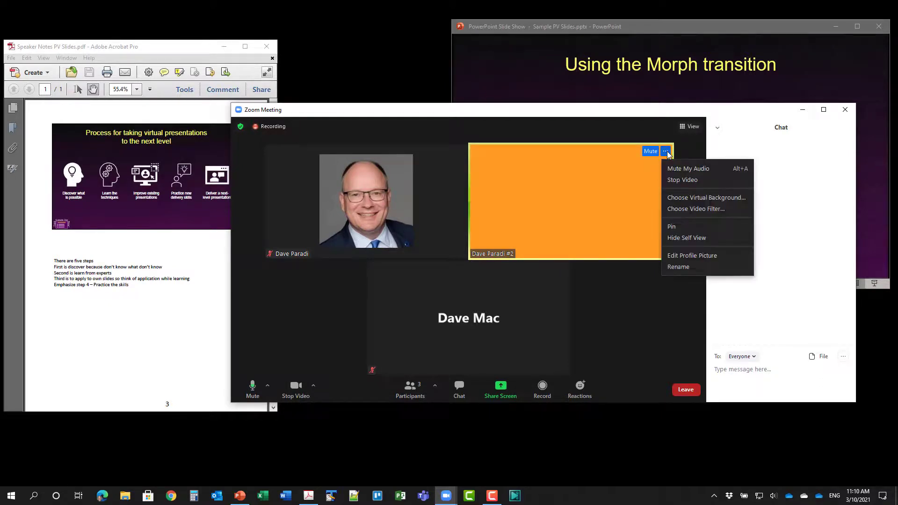
pyautogui.moveTo(681, 179)
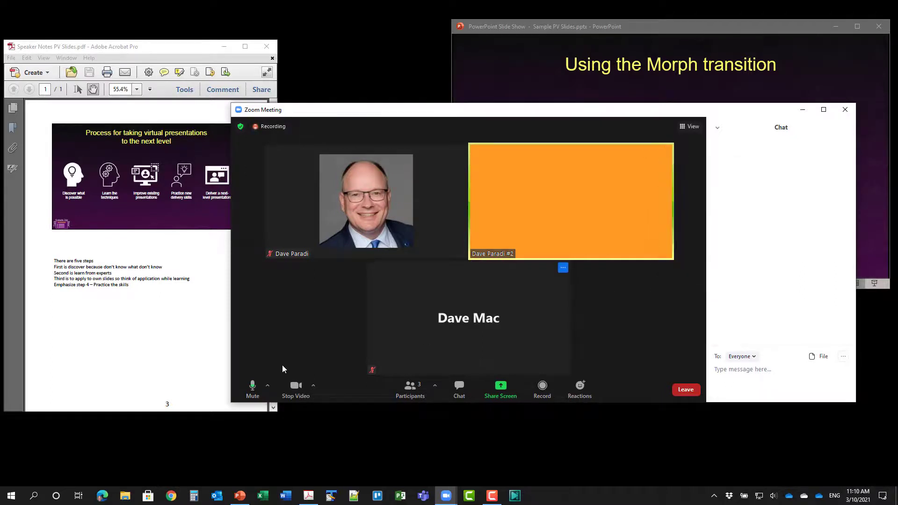
pyautogui.click(313, 385)
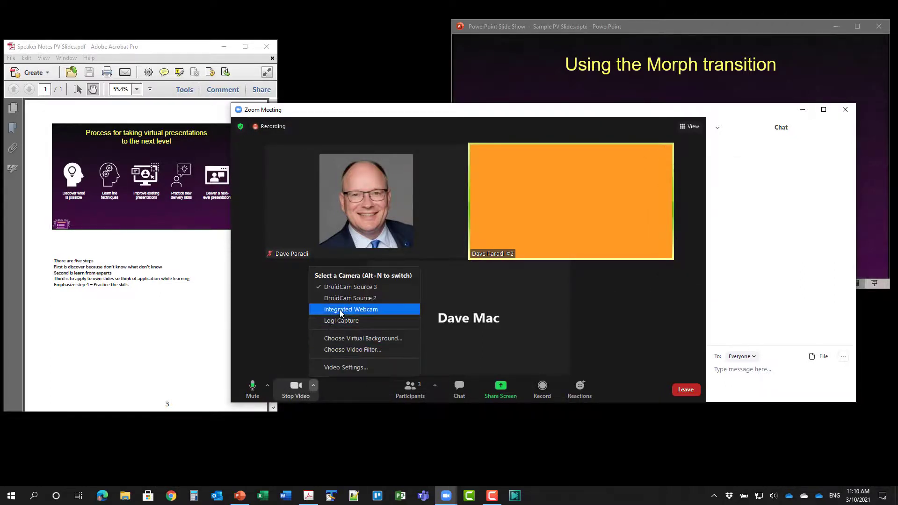
pyautogui.click(350, 309)
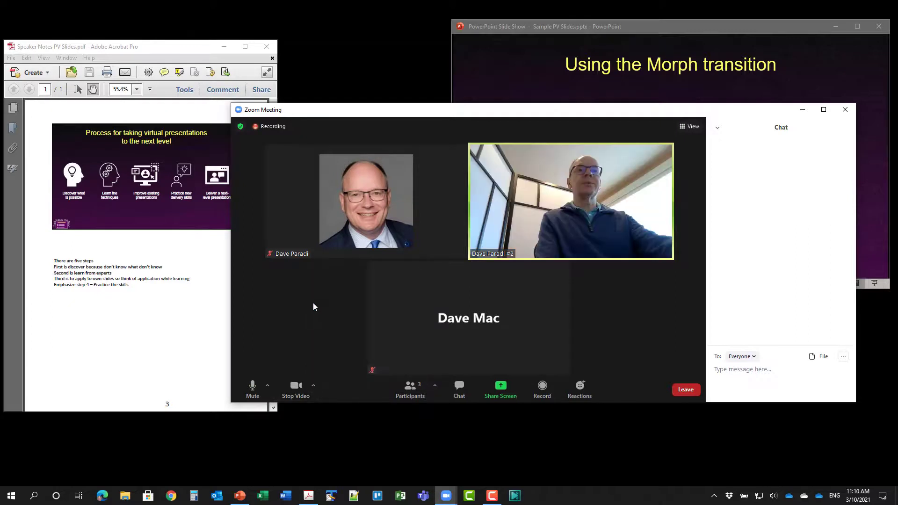